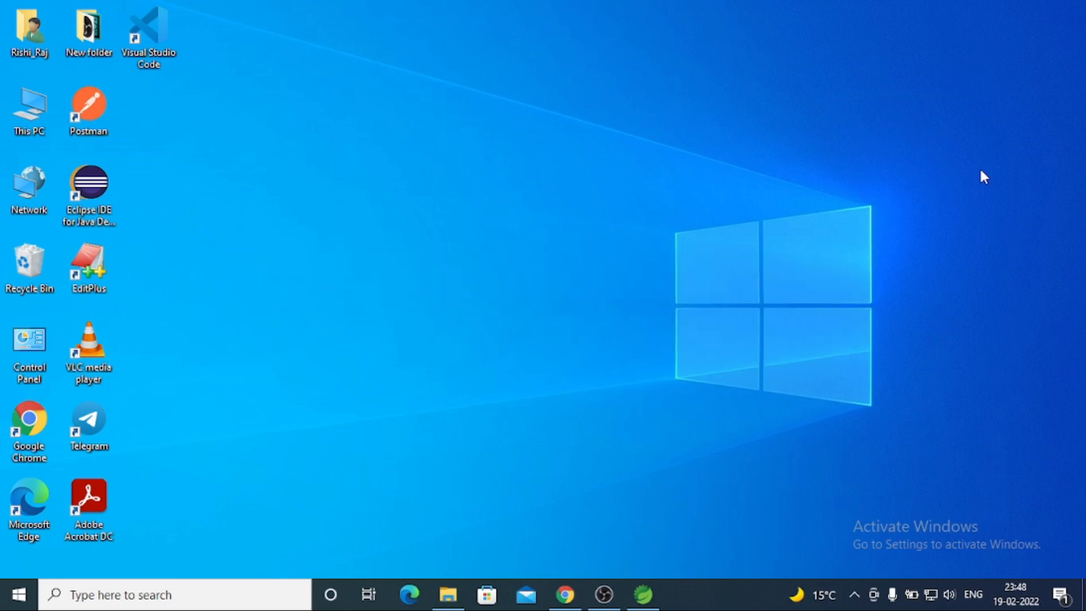
mouse_move(966, 167)
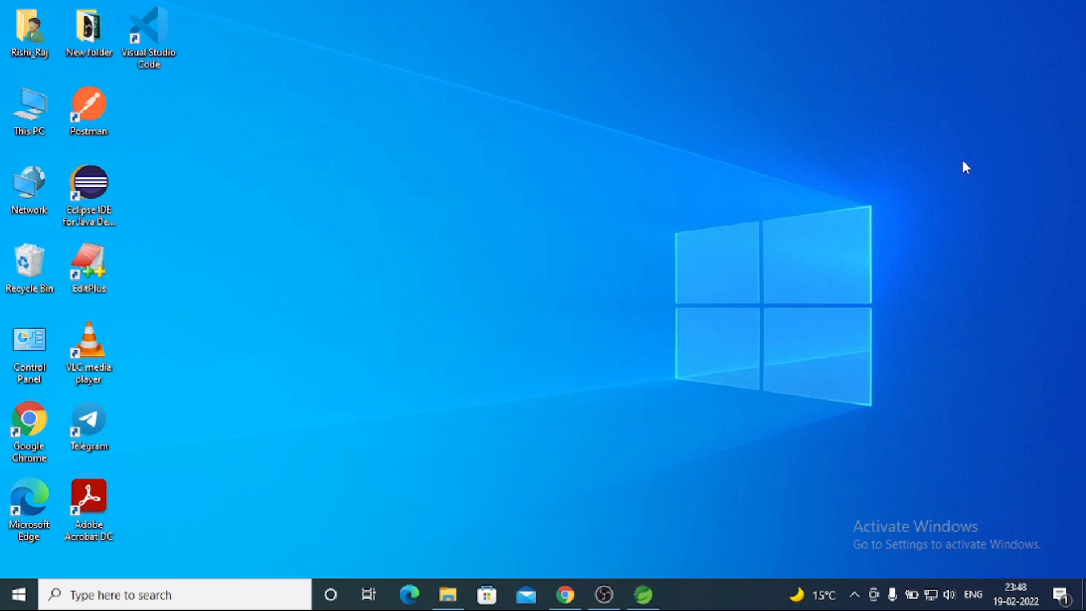
mouse_move(602, 594)
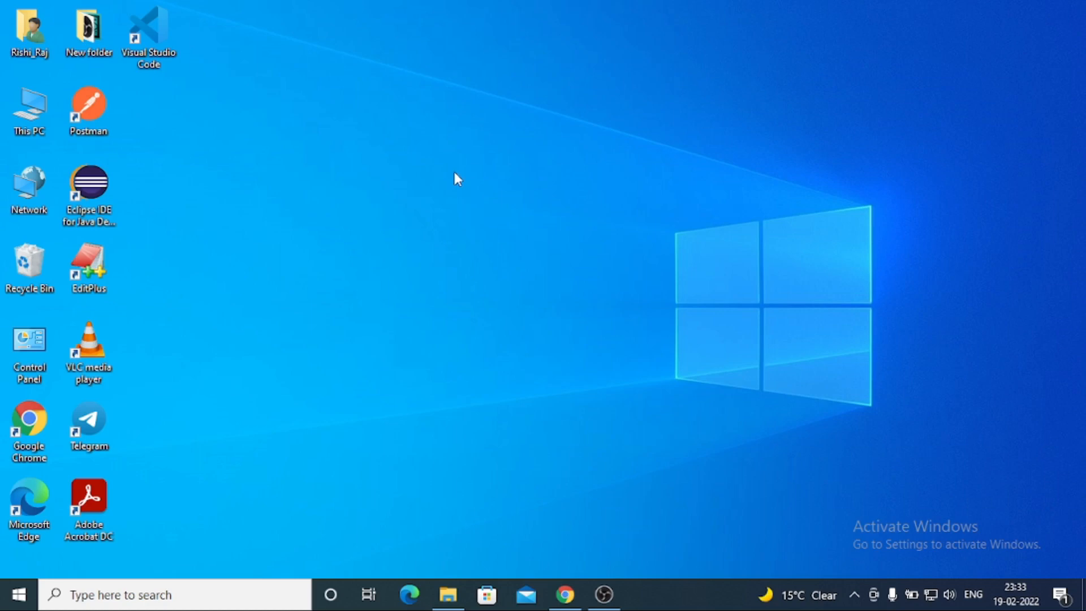
mouse_move(815, 390)
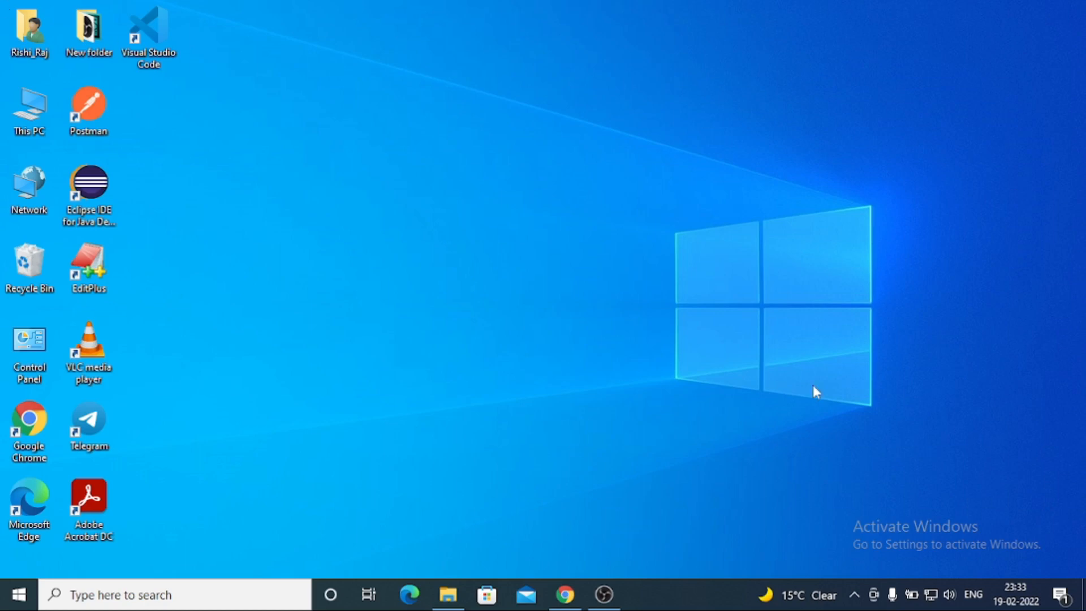
mouse_move(559, 587)
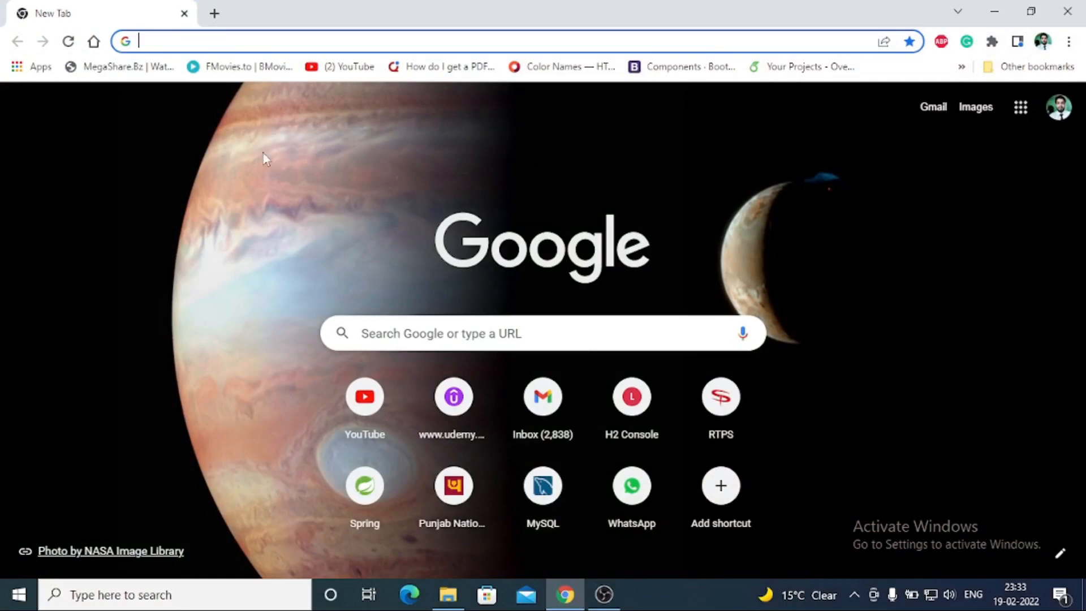
mouse_move(228, 118)
text(spring tool suite download)
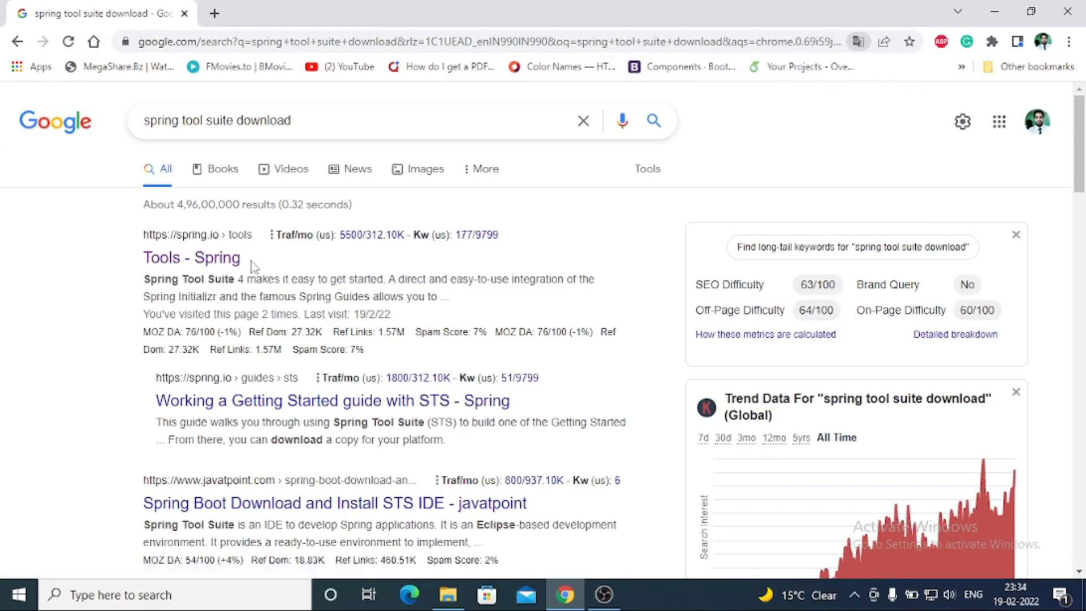
Open the 'Tools - Spring' result from the 'spring tool suite download' search
click(192, 257)
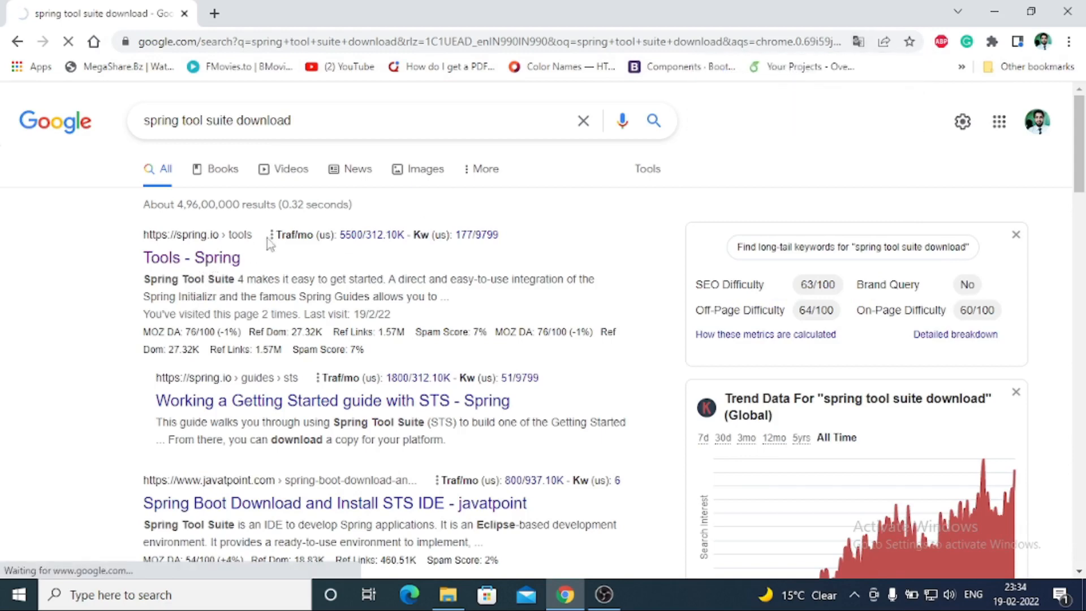
Start the Spring Tools 4.13.1 Windows x86_64 download, then cancel it
click(192, 257)
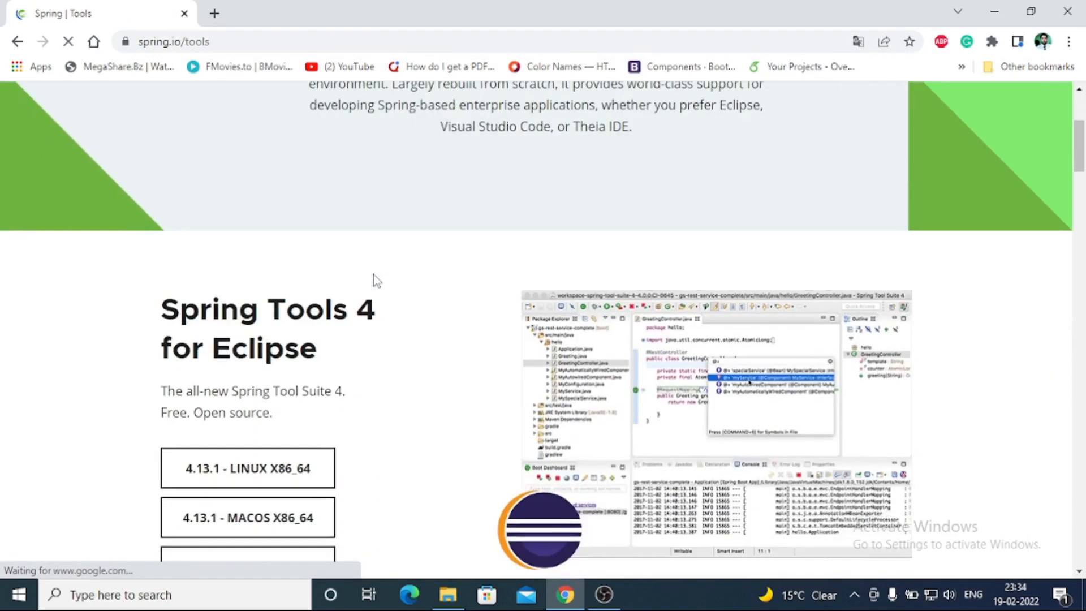
scroll(down, 3)
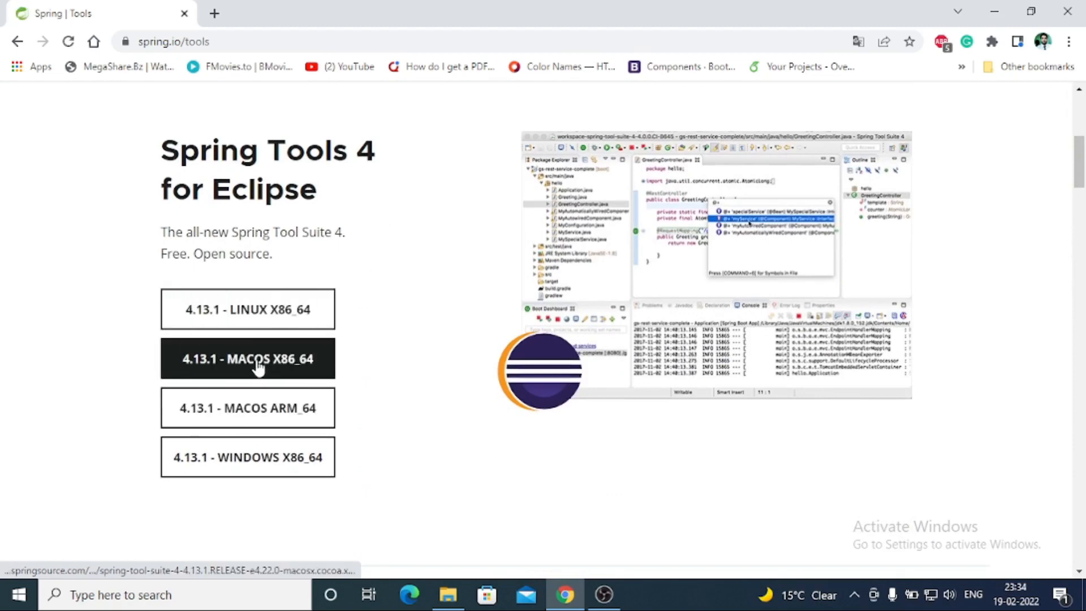
mouse_move(408, 260)
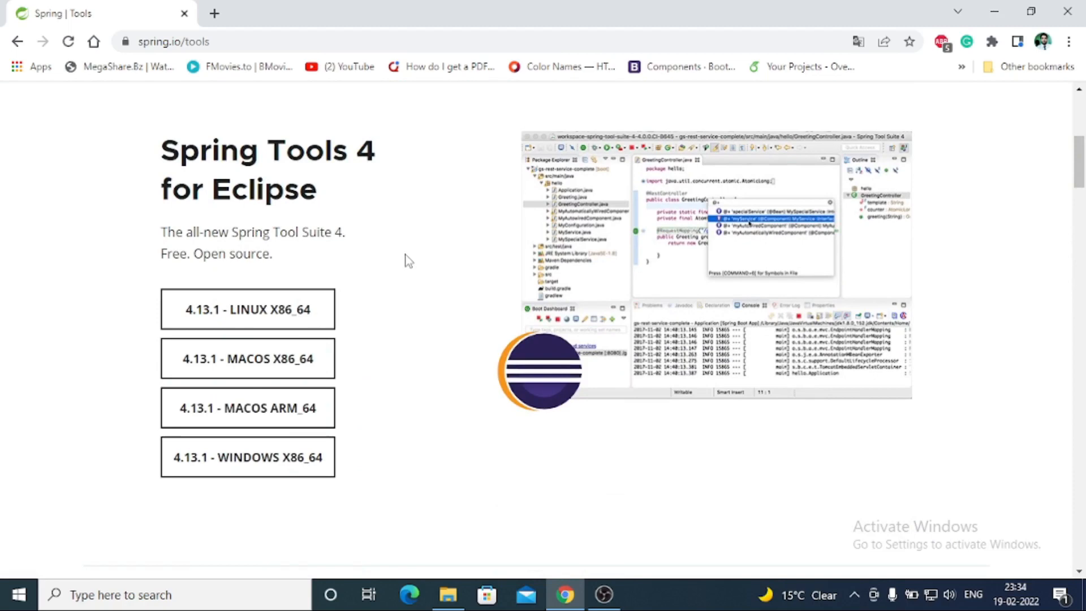
scroll(down, 3)
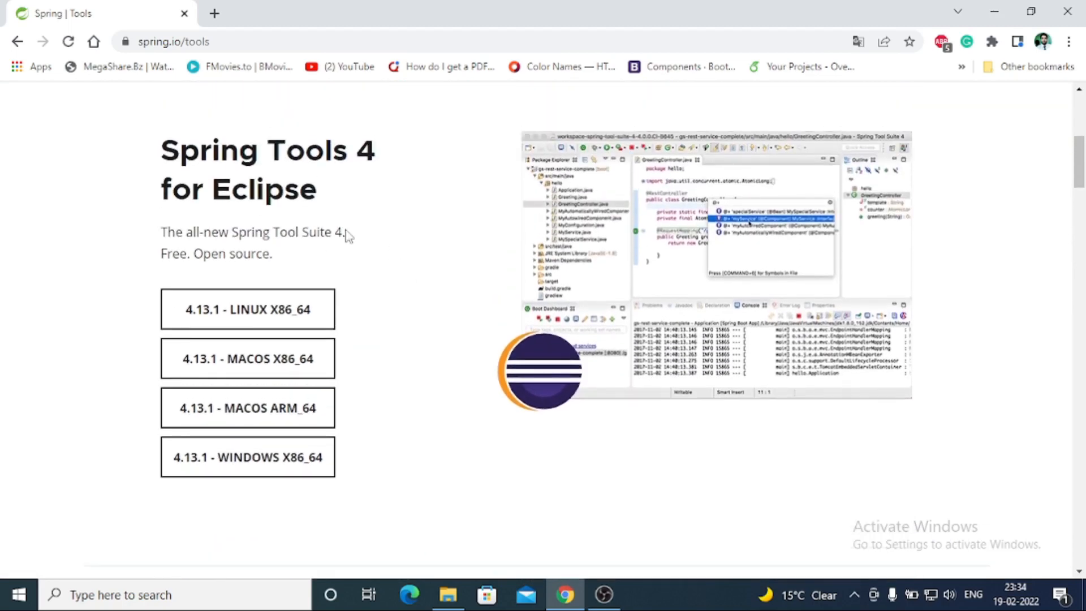
scroll(down, 3)
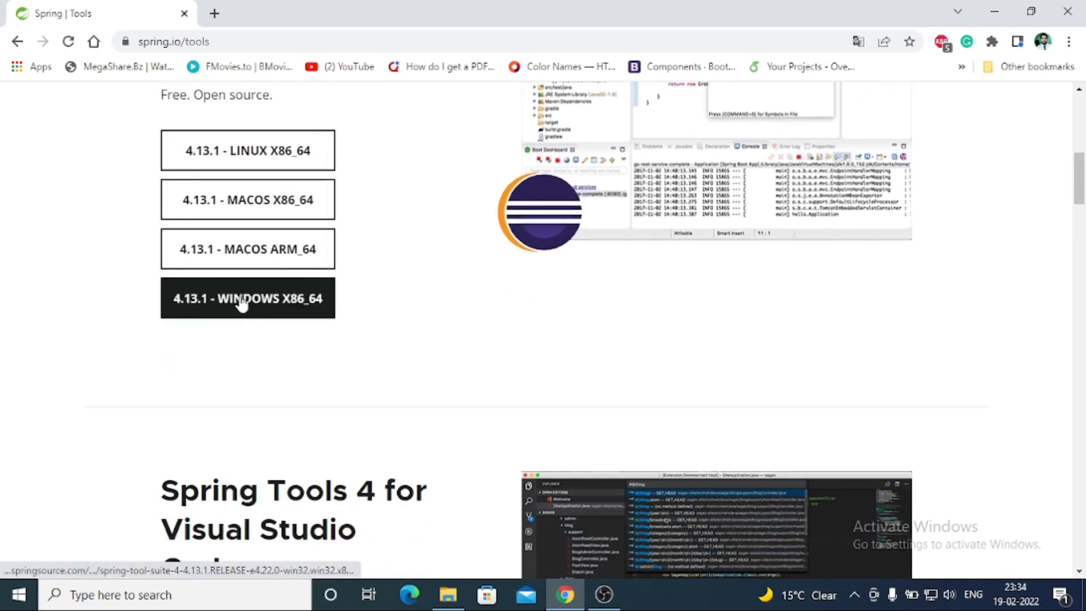
mouse_move(315, 315)
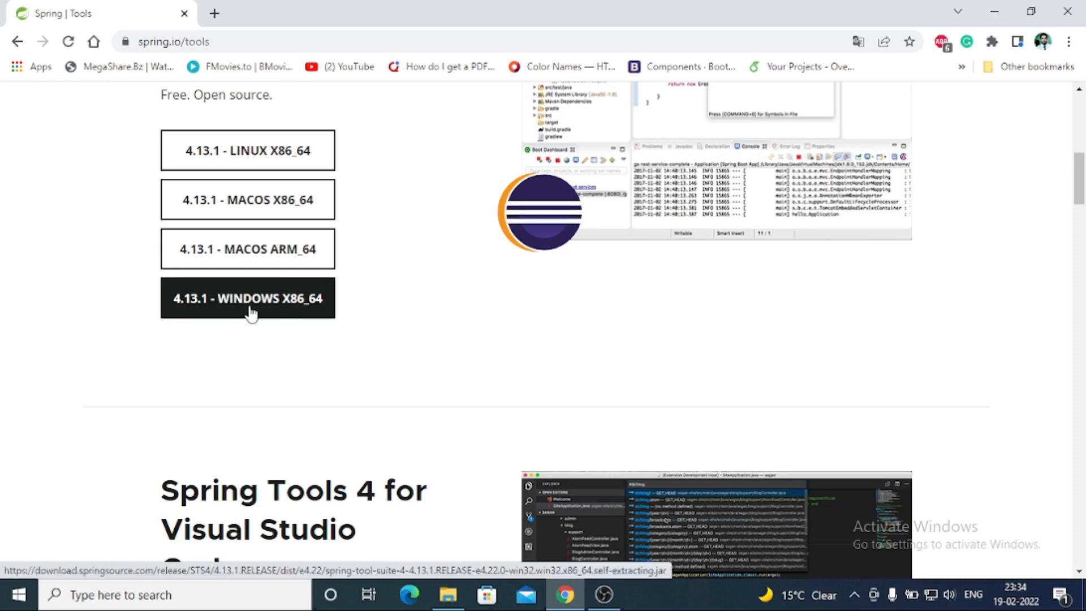
click(247, 298)
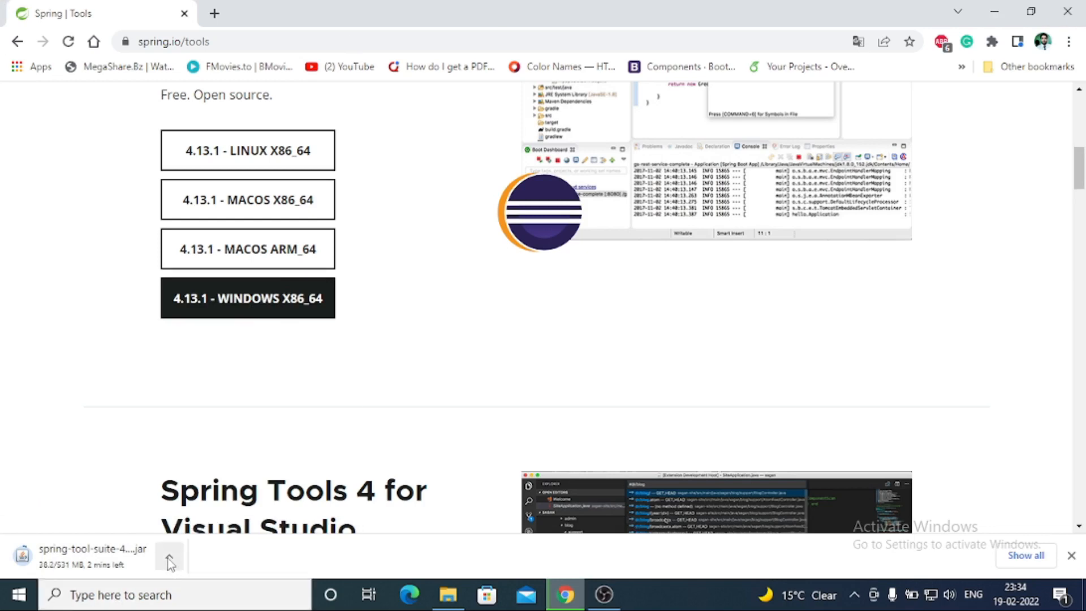
click(169, 556)
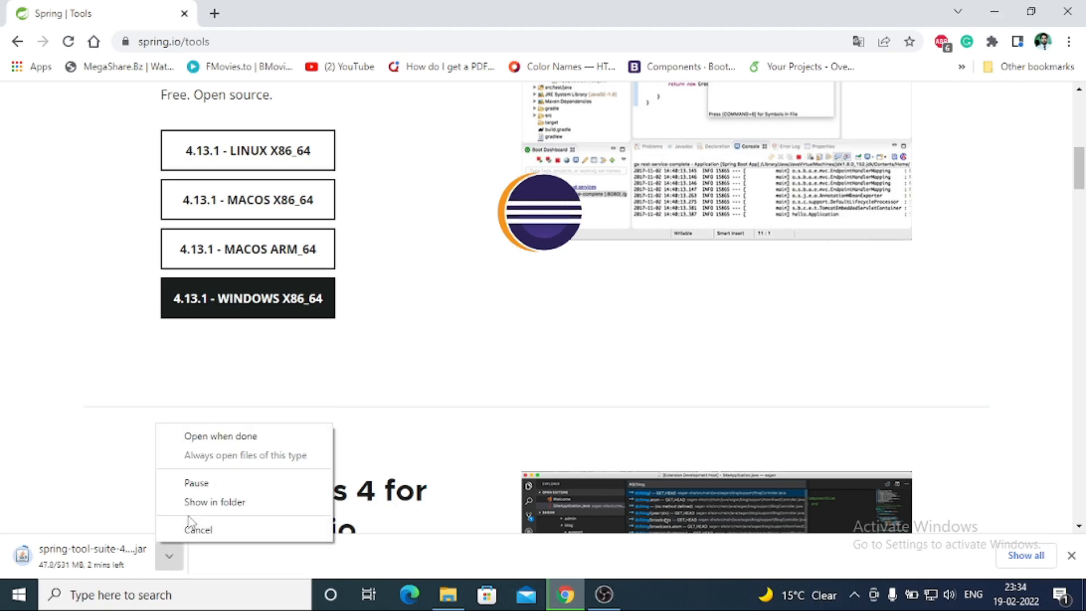
click(197, 529)
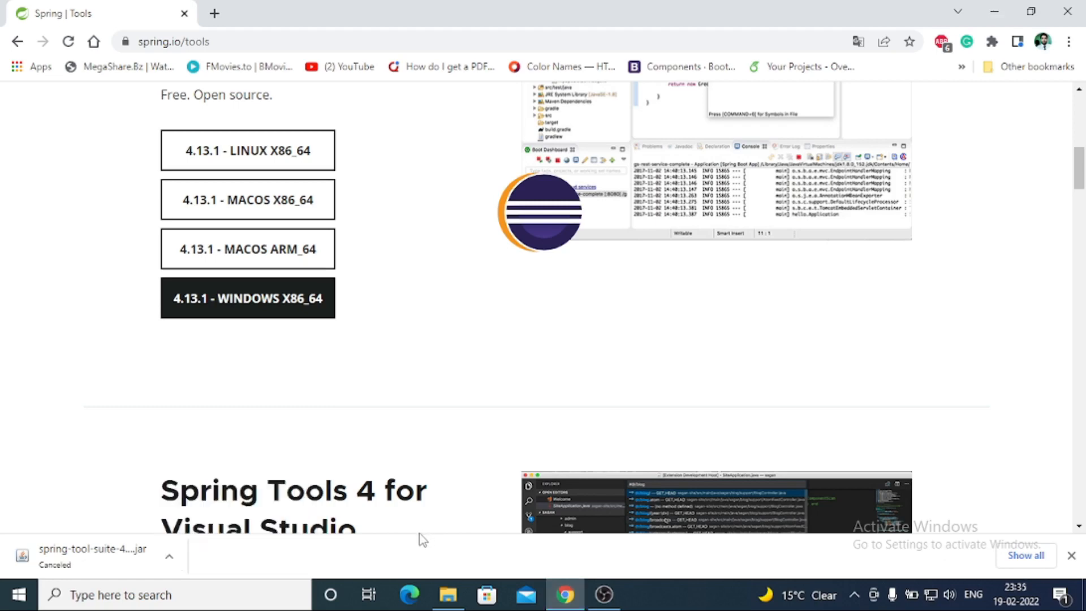
mouse_move(420, 537)
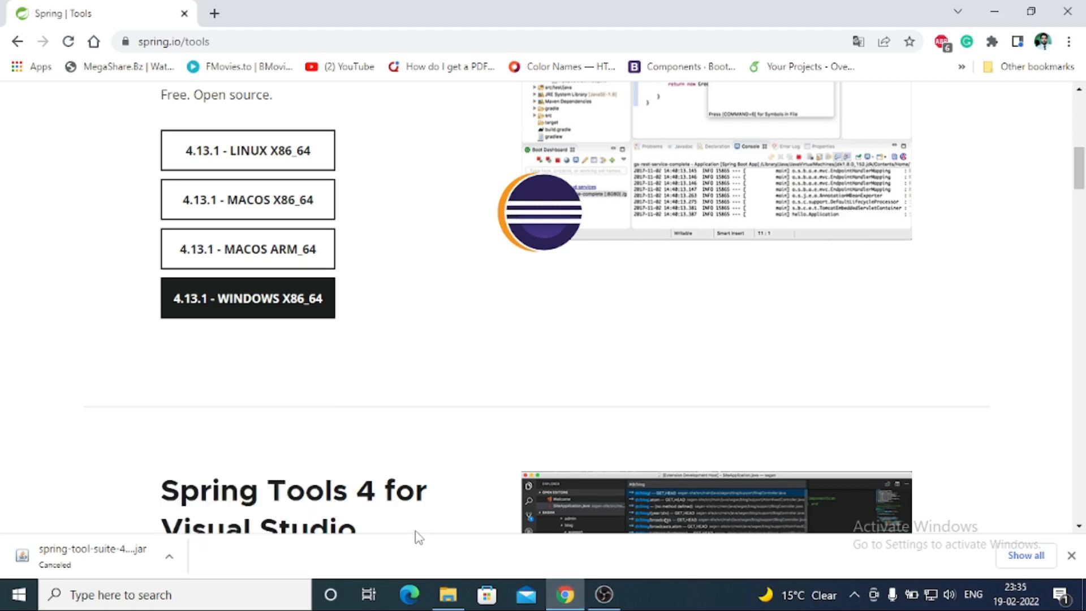
mouse_move(86, 558)
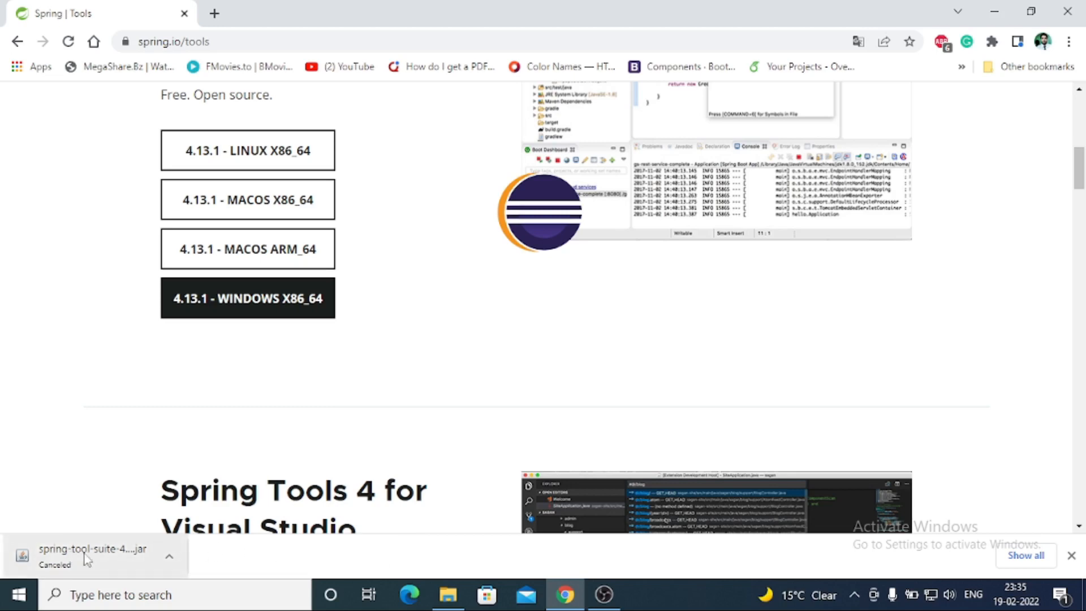
Run the spring-tool-suite-4 self-extracting jar from the Downloads folder in File Explorer
click(447, 594)
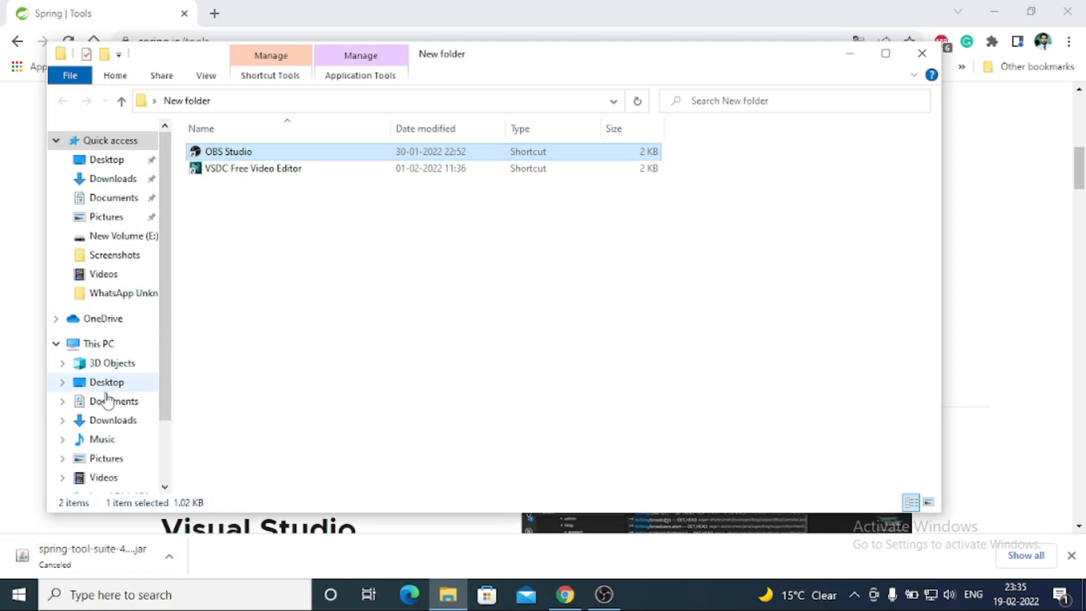
click(114, 420)
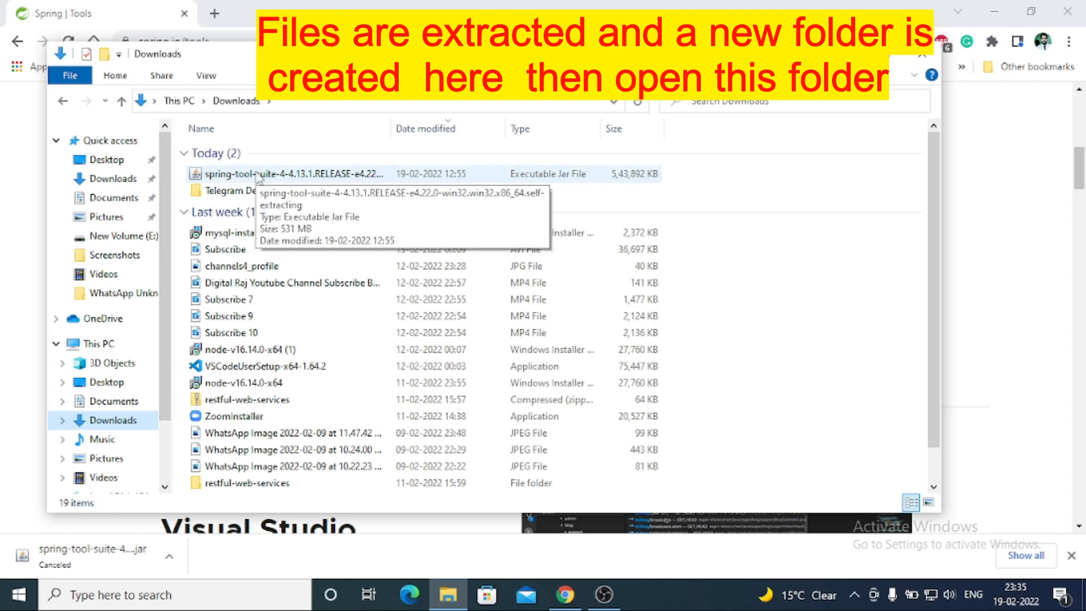
click(298, 173)
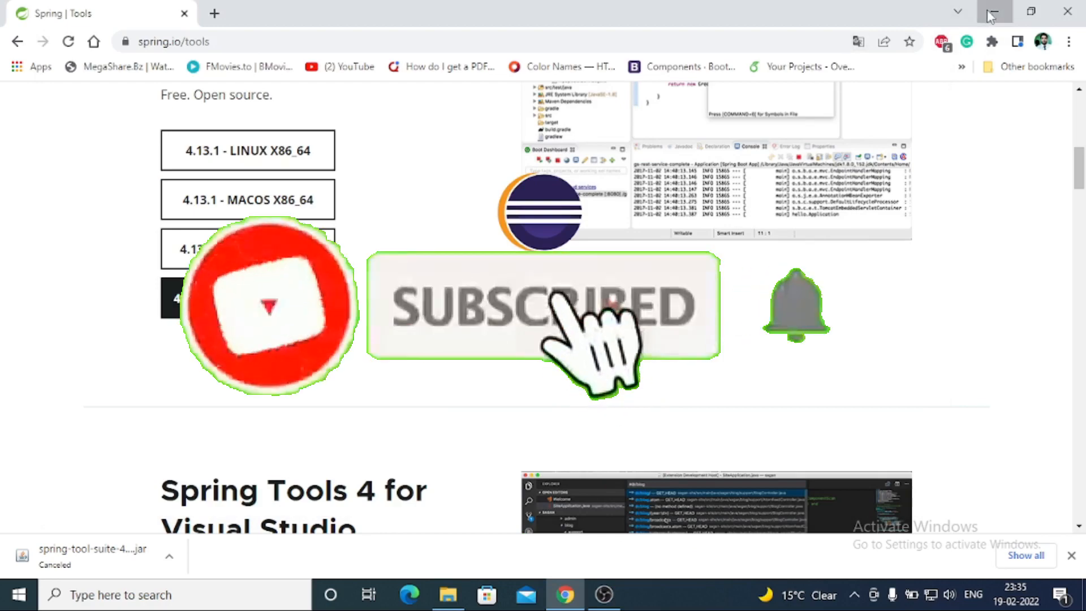
click(990, 12)
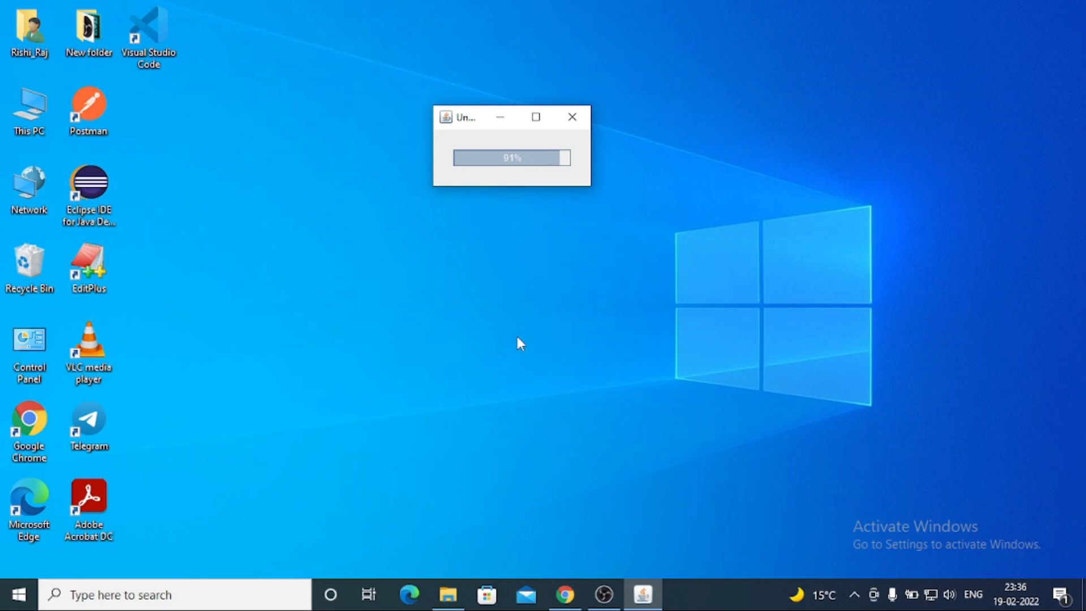
mouse_move(513, 348)
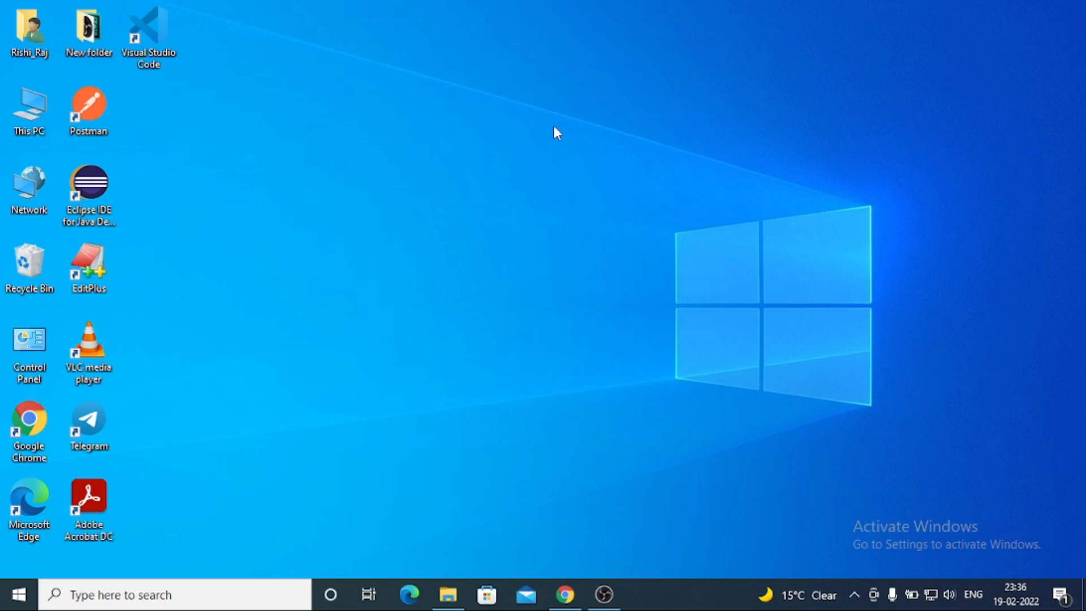
mouse_move(540, 123)
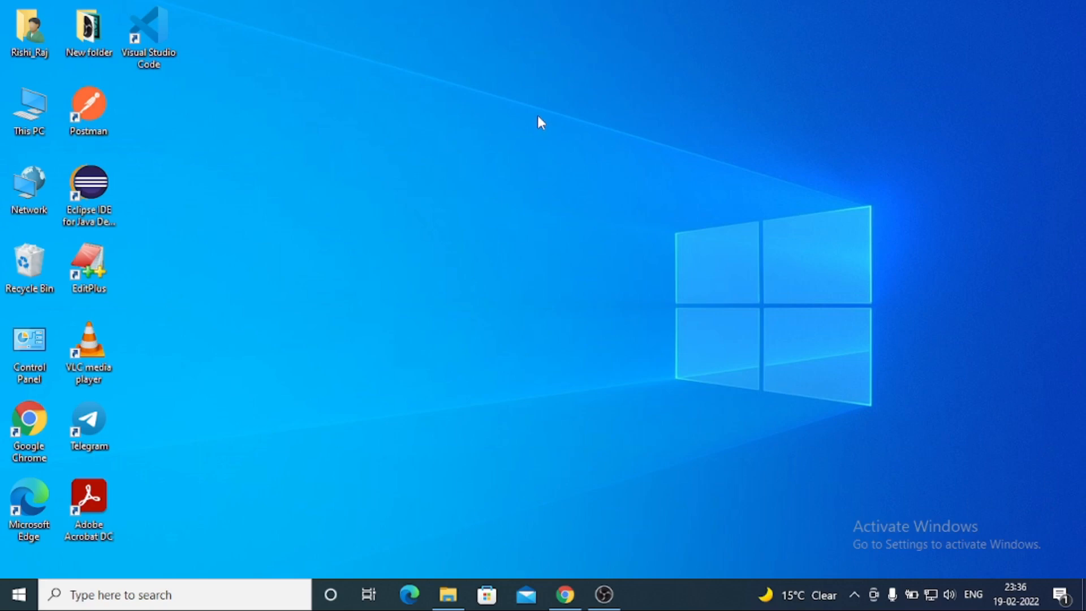
right_click(540, 123)
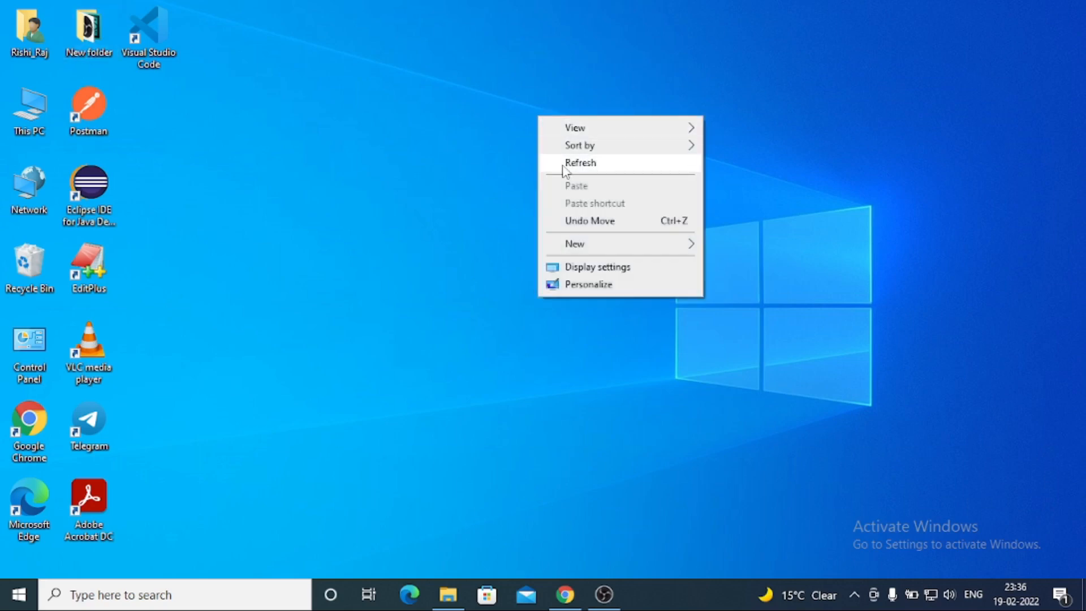
click(580, 162)
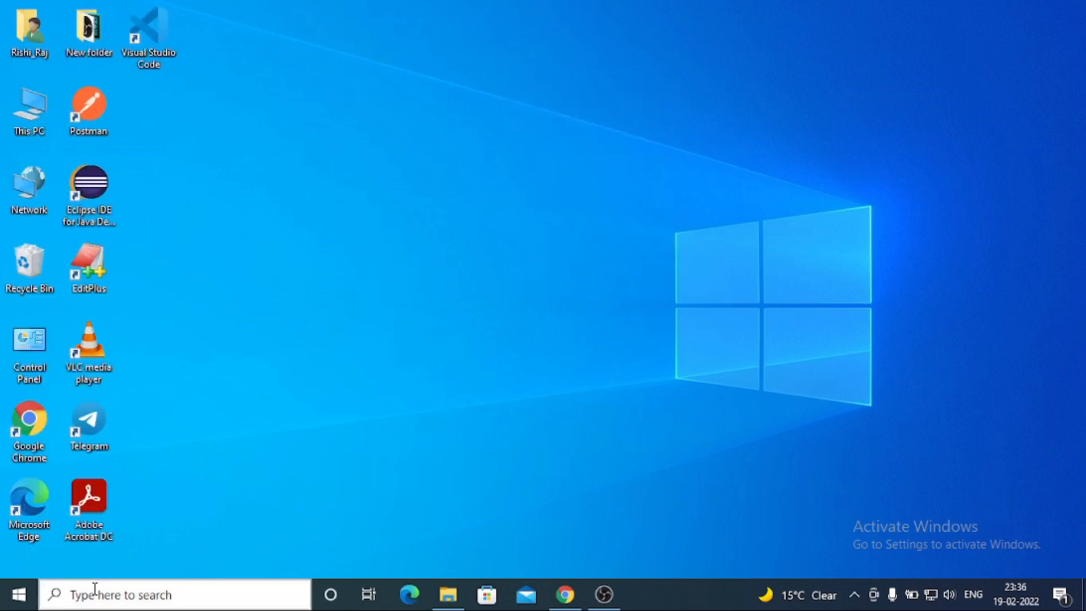
Launch SpringToolSuite4.exe from the extracted sts-4.13.1.RELEASE folder in Downloads
click(448, 595)
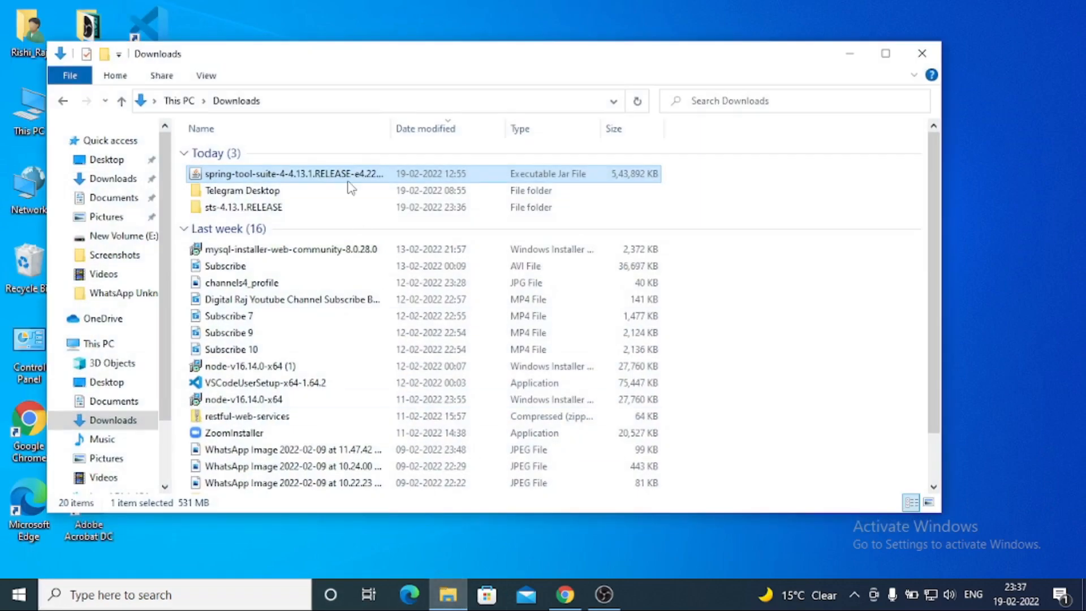
mouse_move(3, 10)
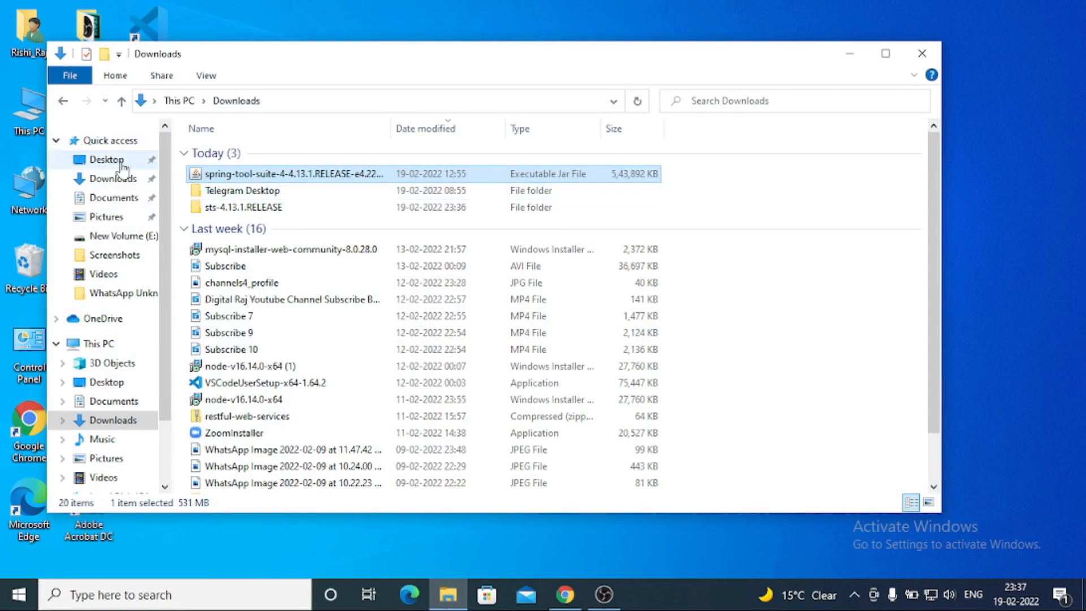
mouse_move(241, 283)
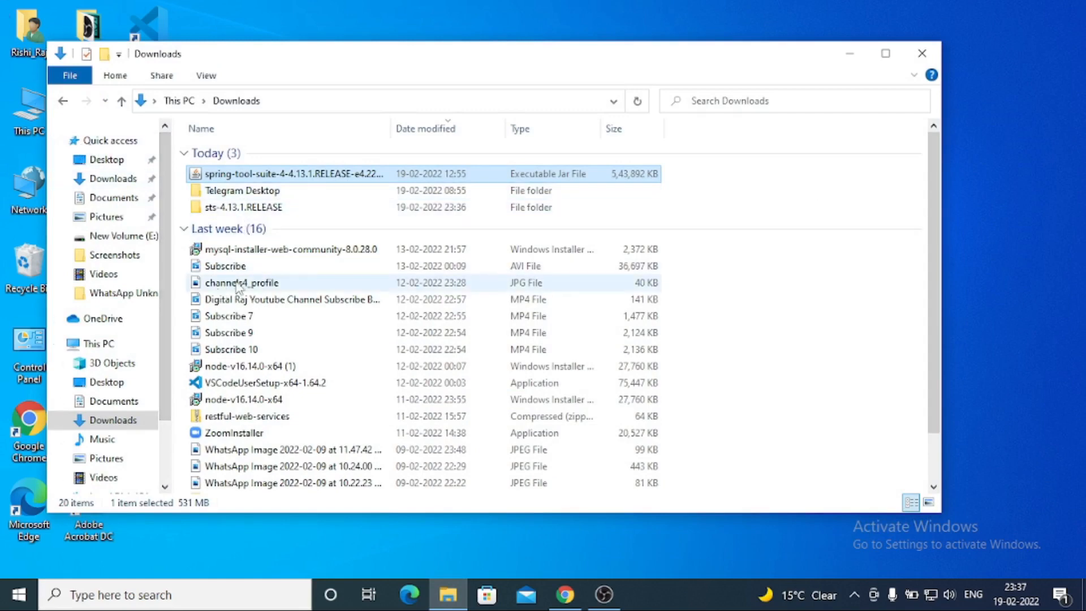
mouse_move(219, 218)
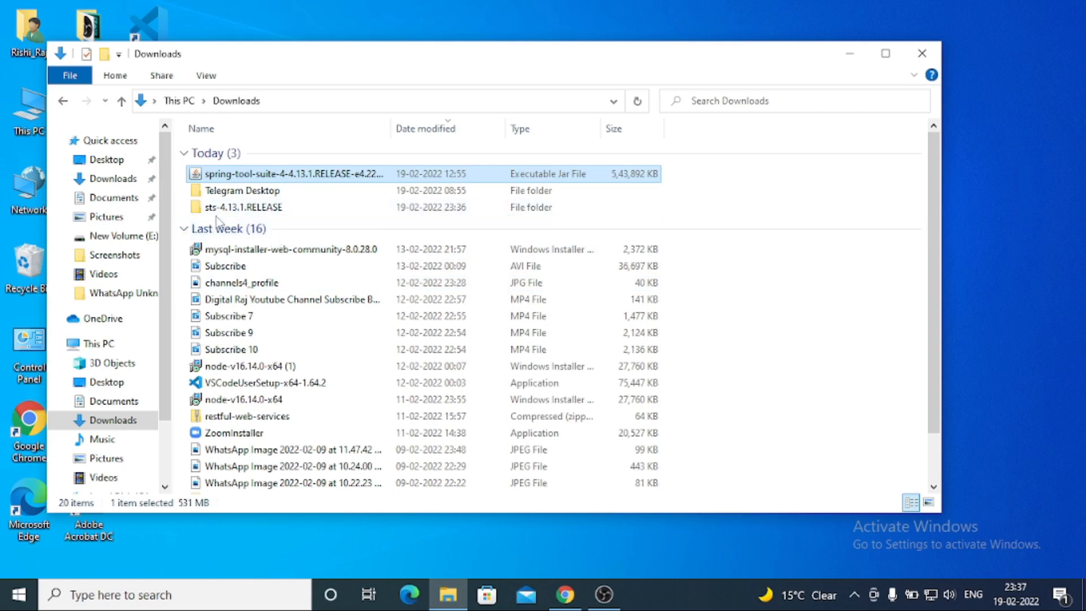
double_click(245, 207)
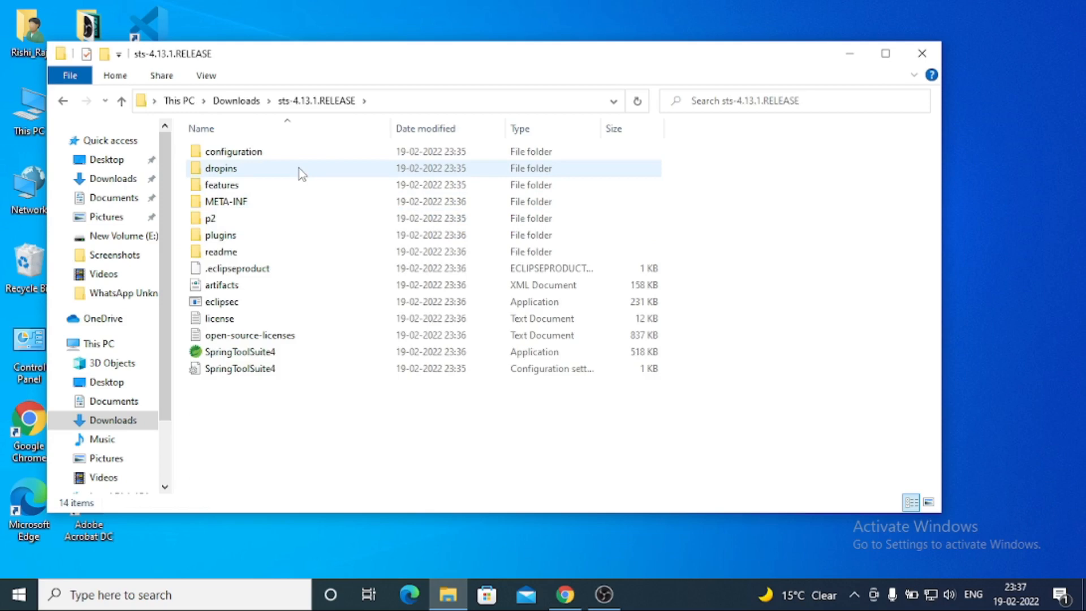
click(239, 368)
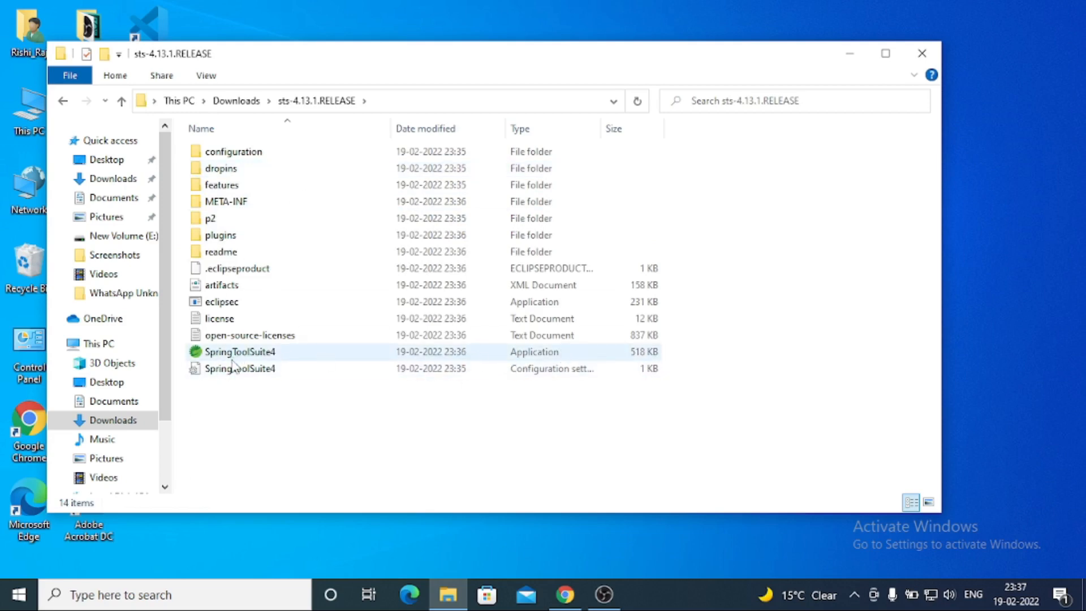
mouse_move(278, 366)
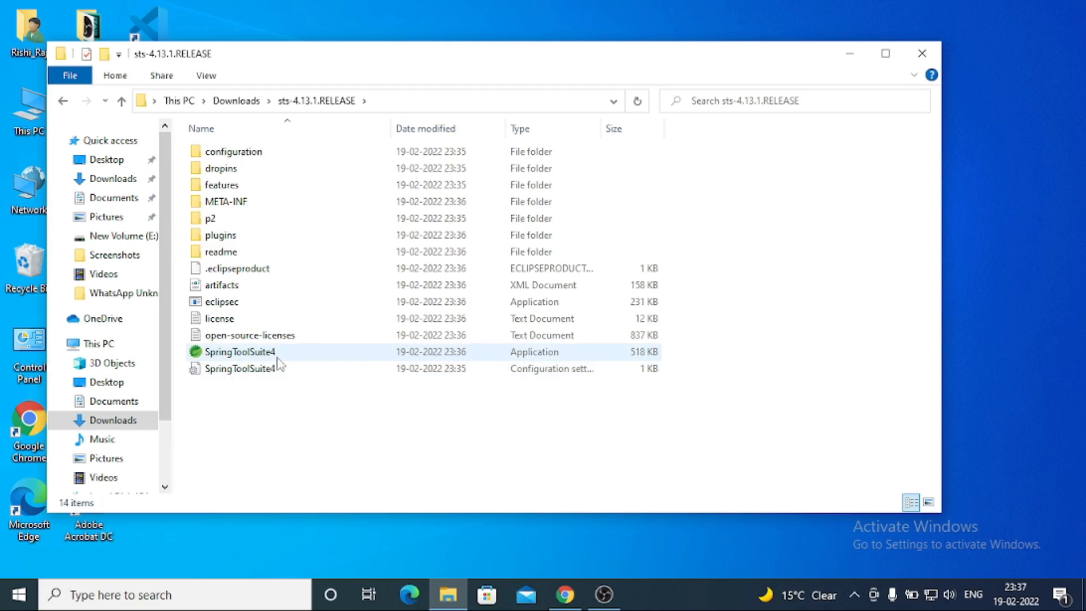
mouse_move(308, 358)
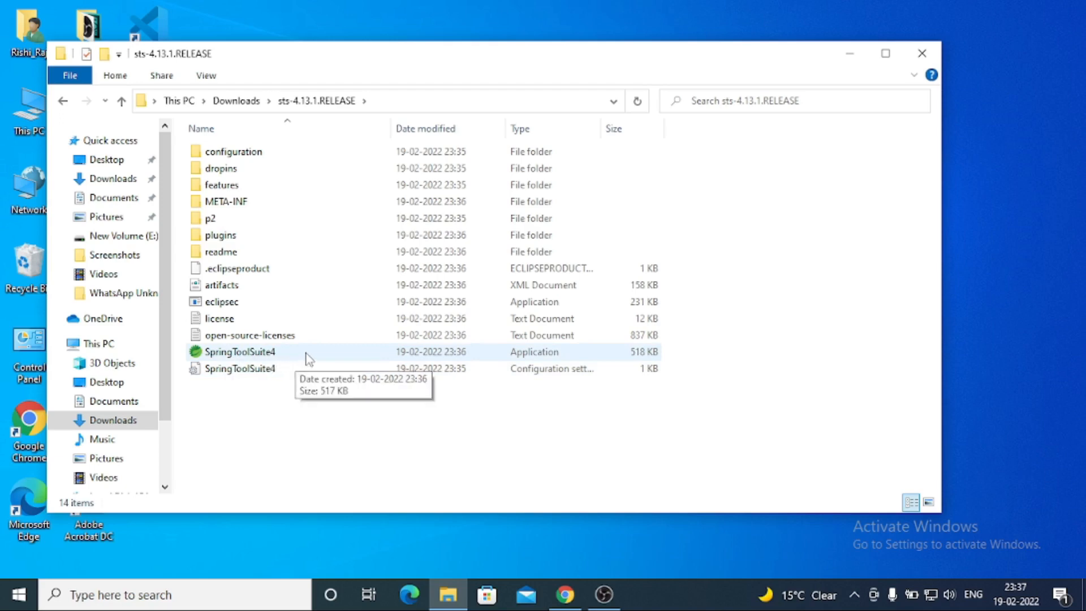
click(242, 352)
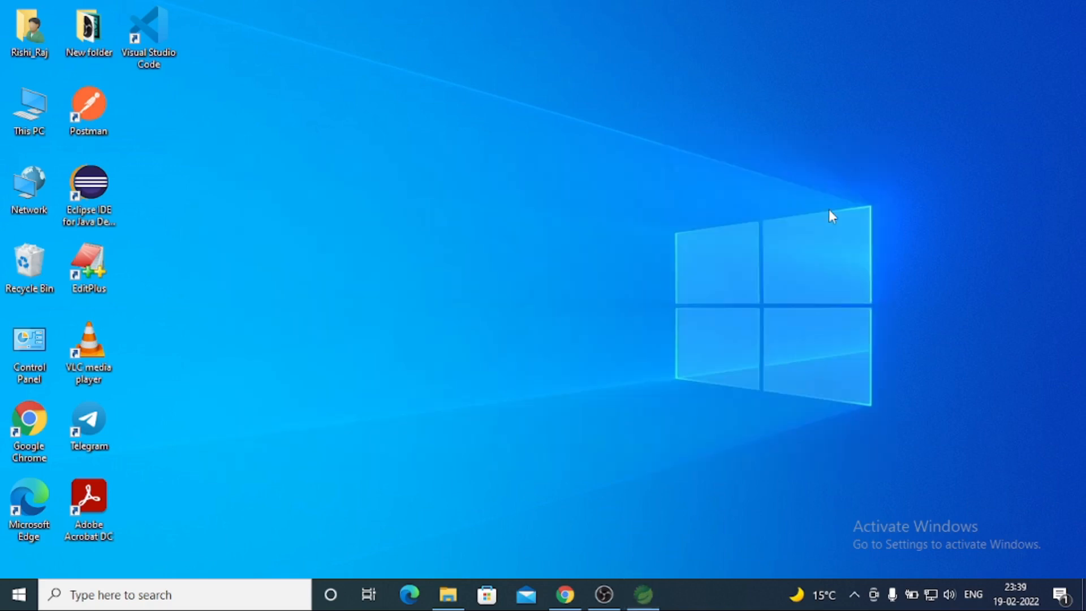
Launch Spring Tool Suite 4 with the default workspace directory
click(642, 595)
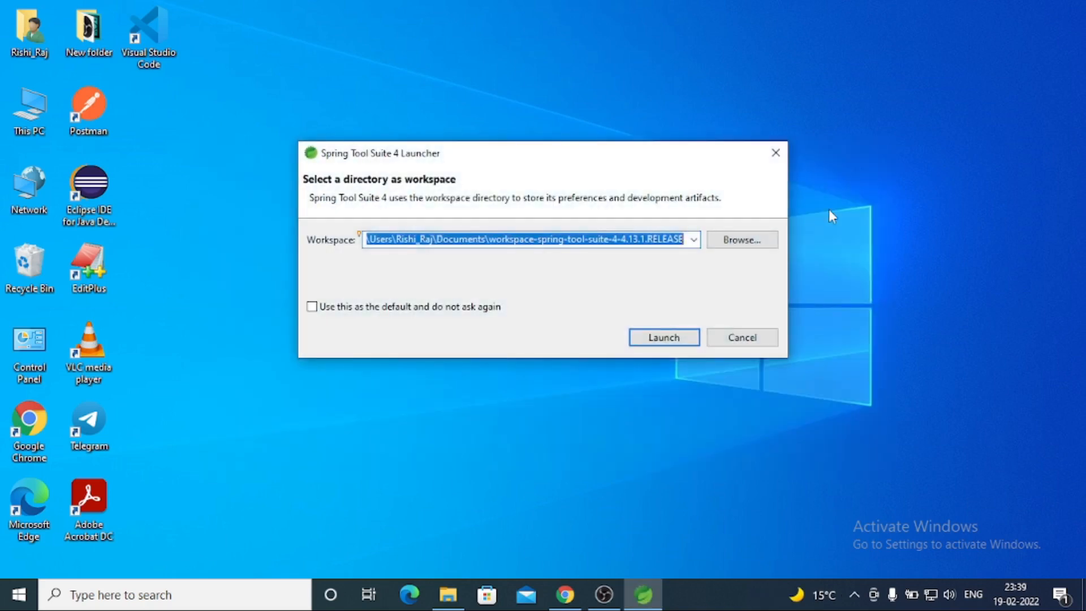
mouse_move(386, 244)
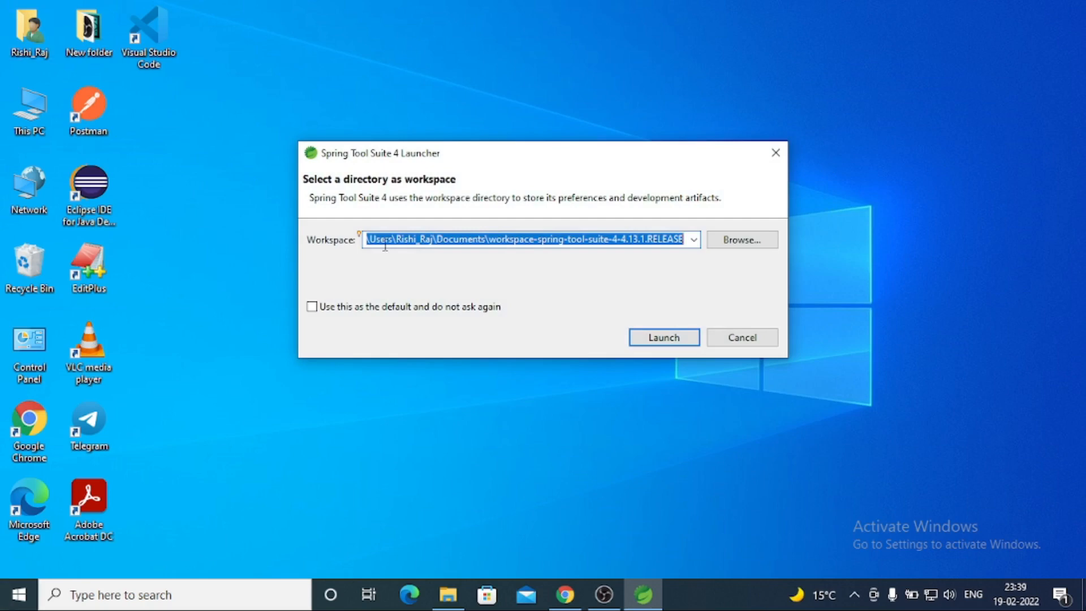
mouse_move(468, 346)
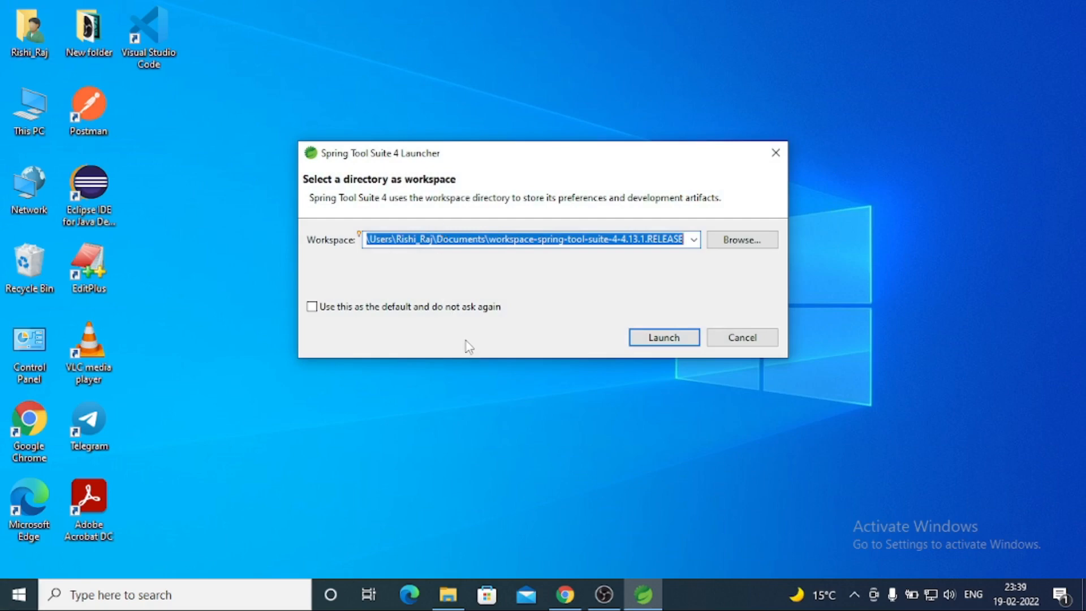
mouse_move(568, 317)
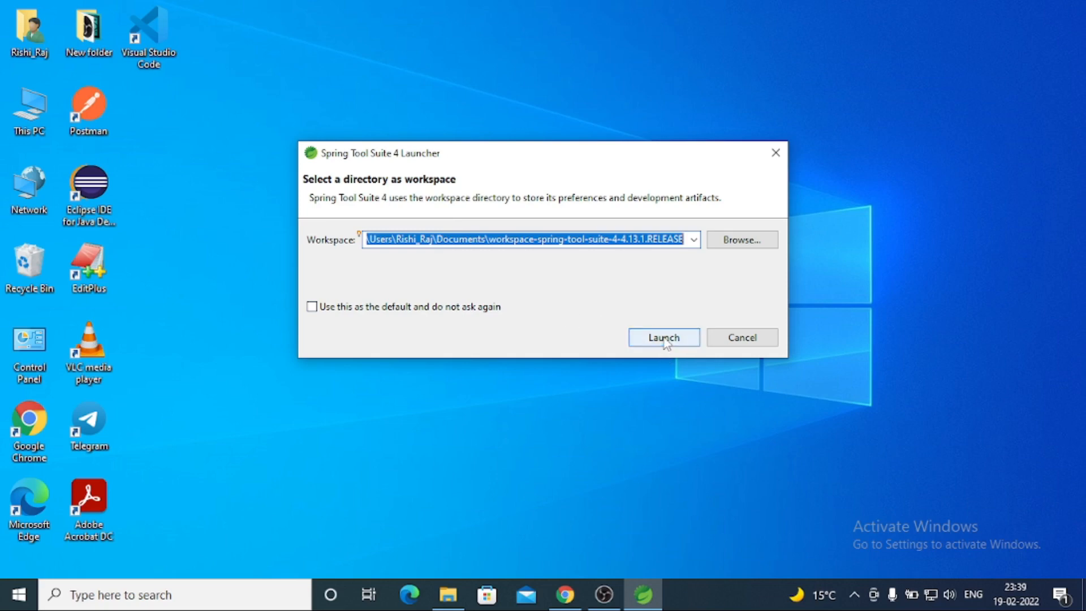
click(661, 337)
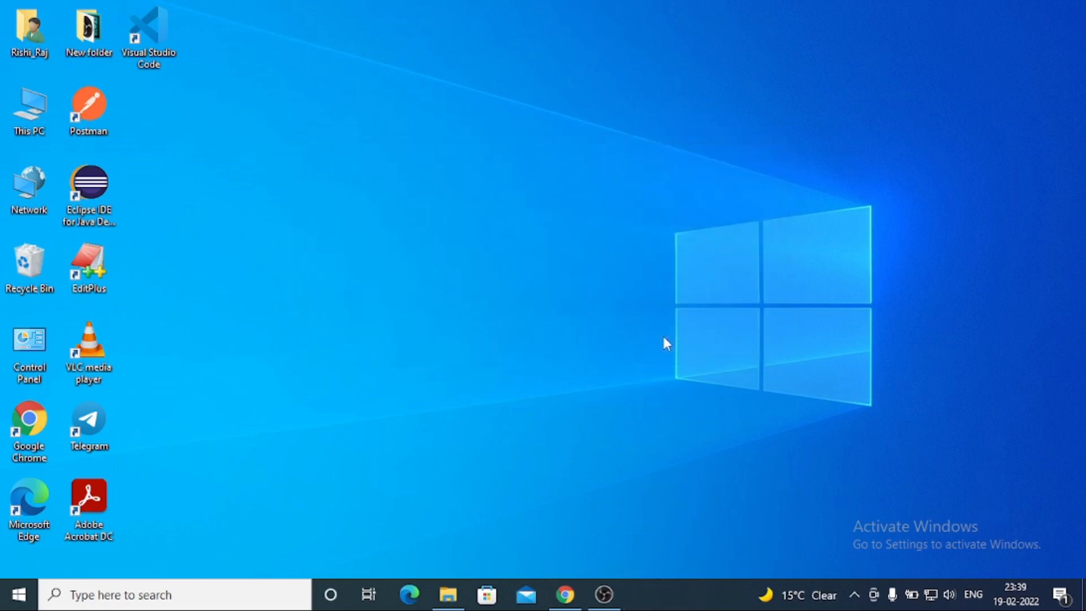
mouse_move(559, 228)
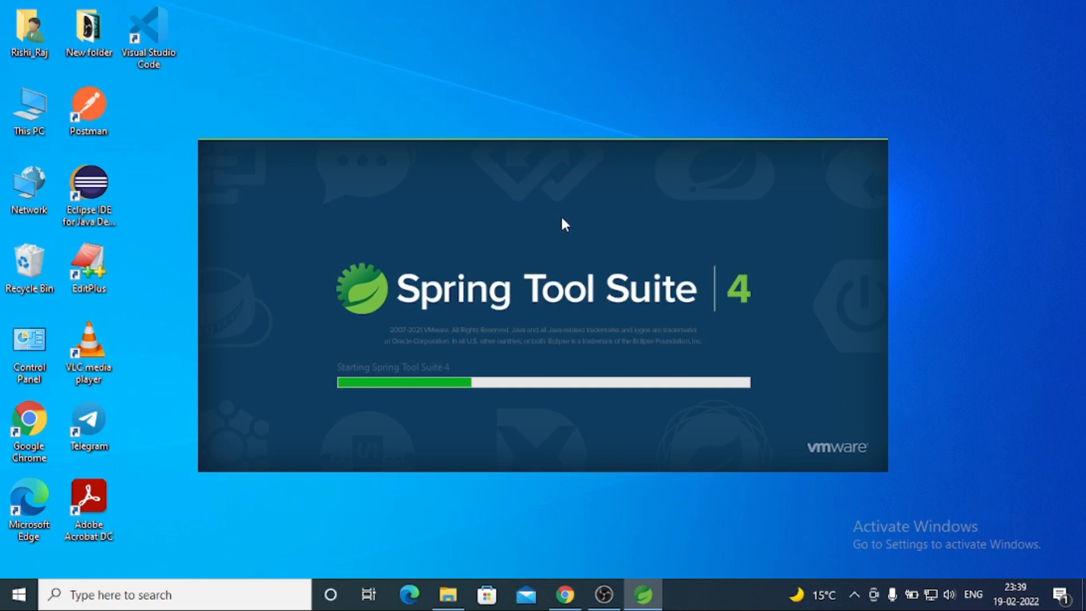
mouse_move(567, 217)
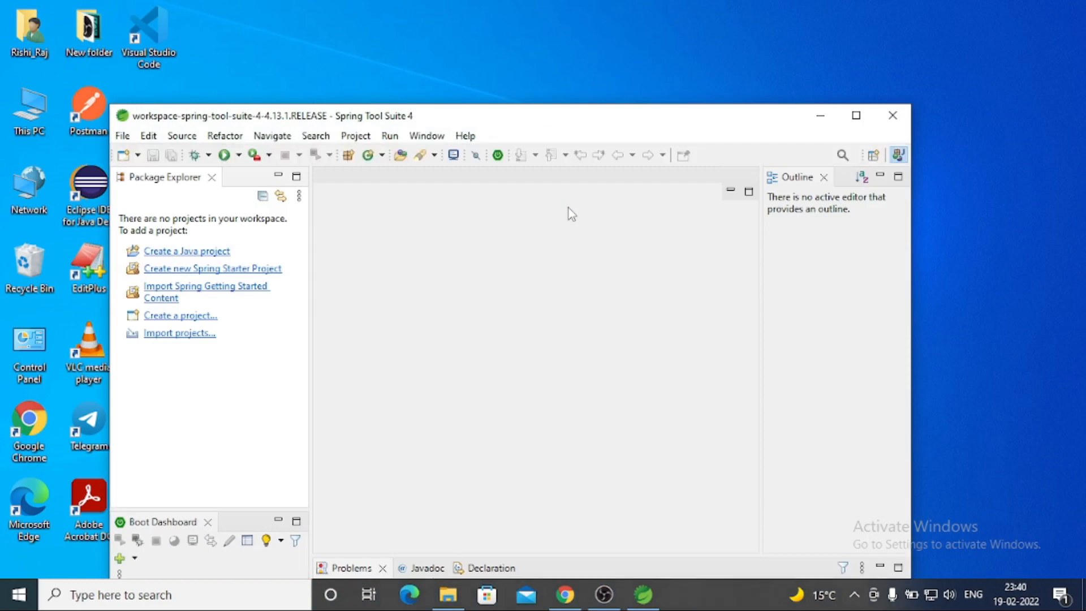
mouse_move(604, 136)
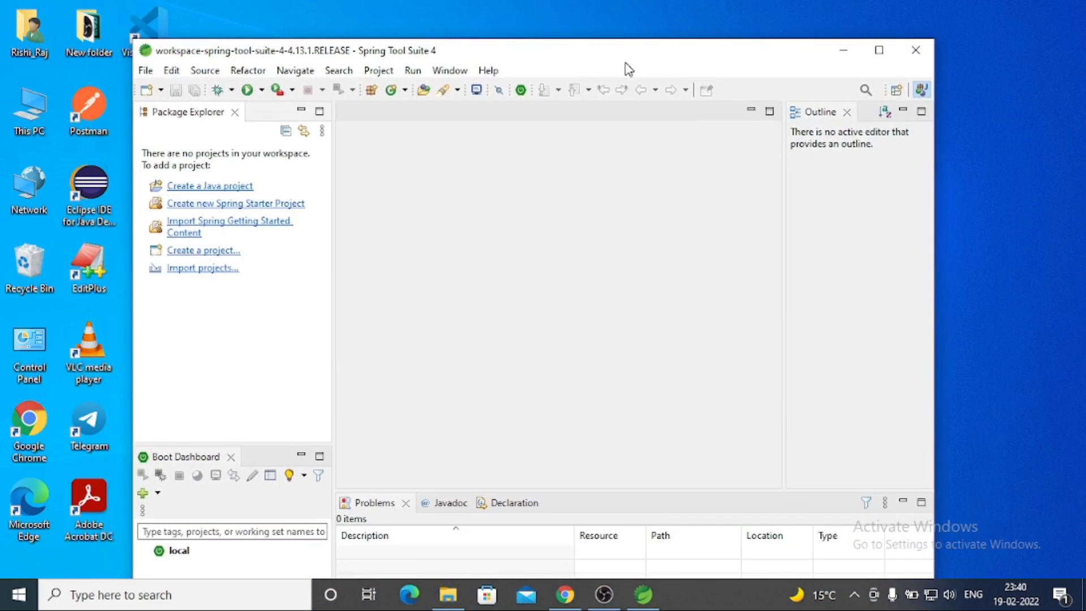
mouse_move(410, 238)
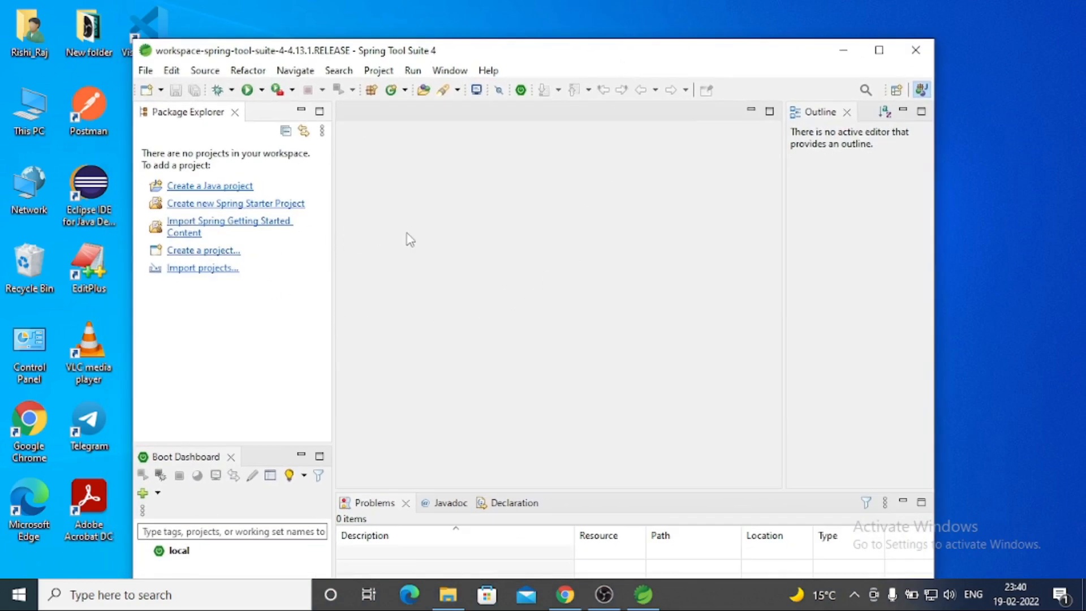
mouse_move(425, 238)
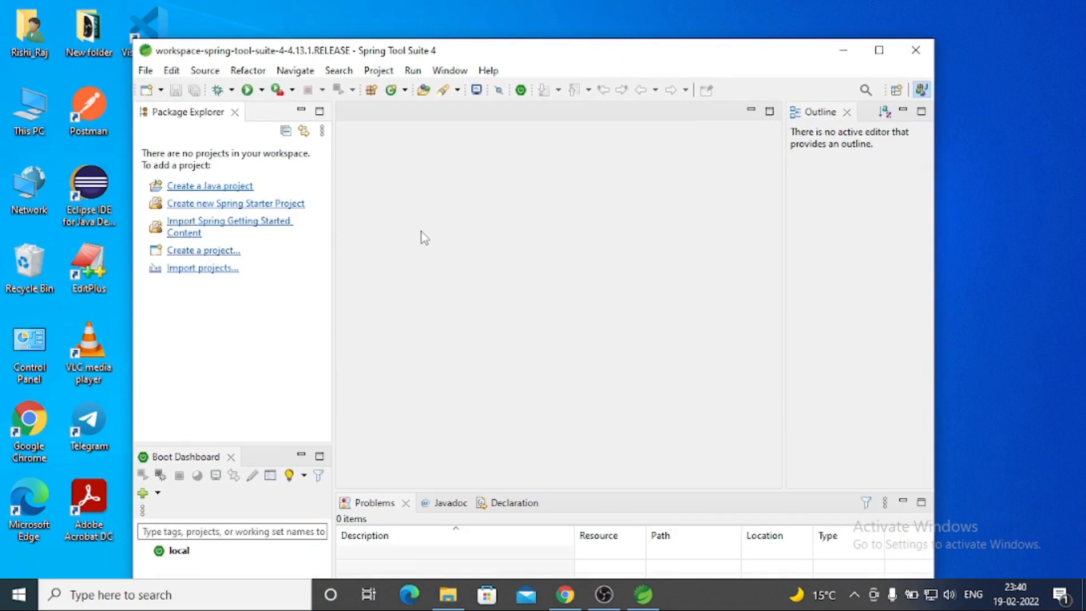
mouse_move(232, 136)
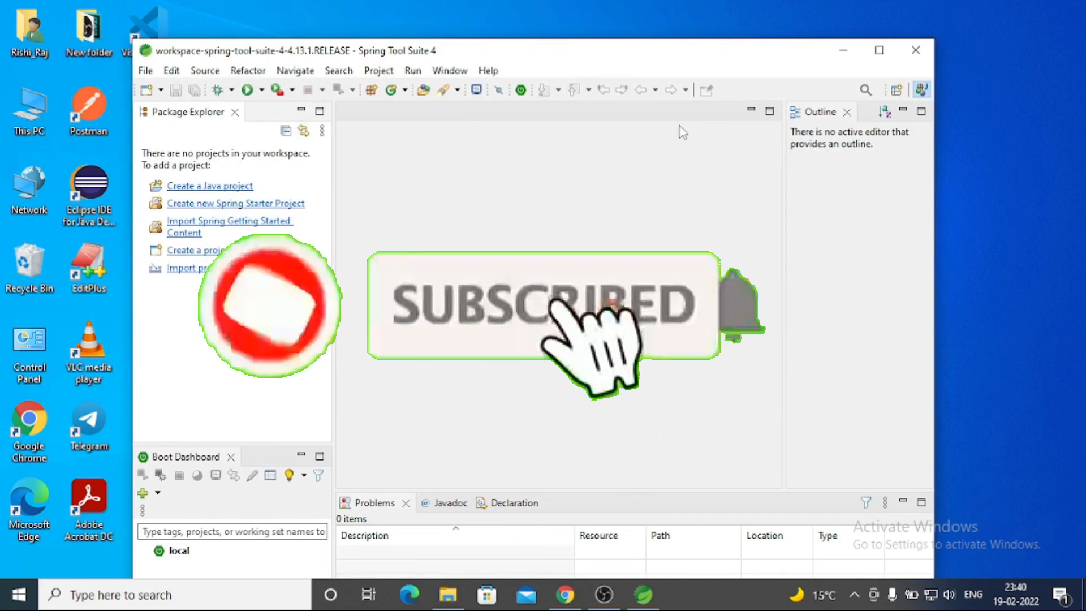
Maximize the Spring Tool Suite 4 window showing the empty workspace
click(879, 49)
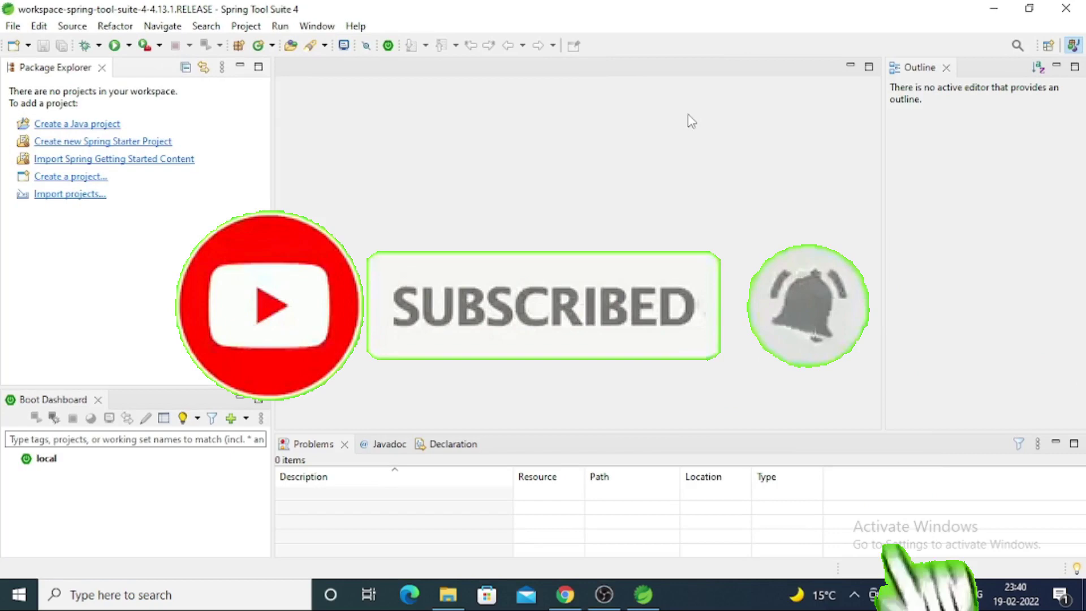